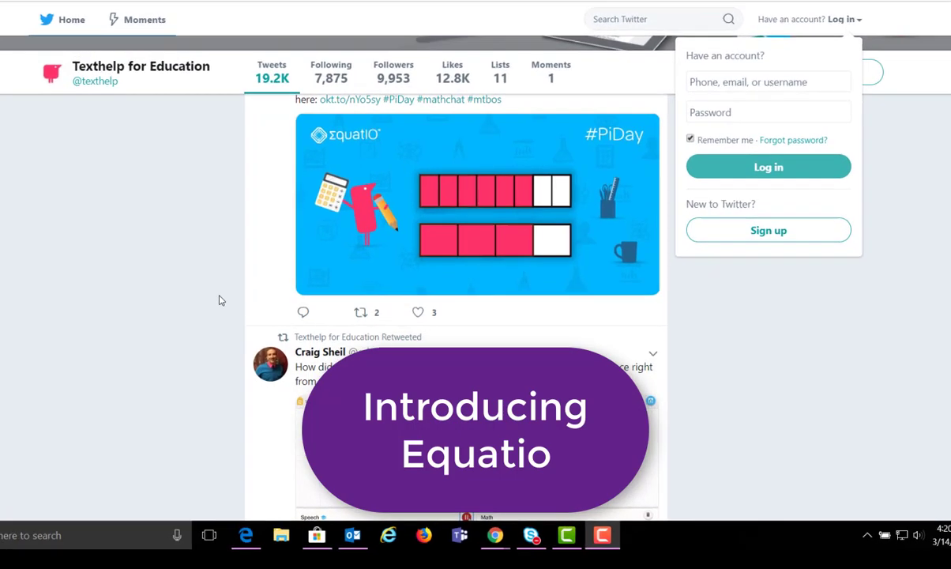
# Load the Equatio extension so its toolbar appears under the blank document
pyautogui.scroll(-3)
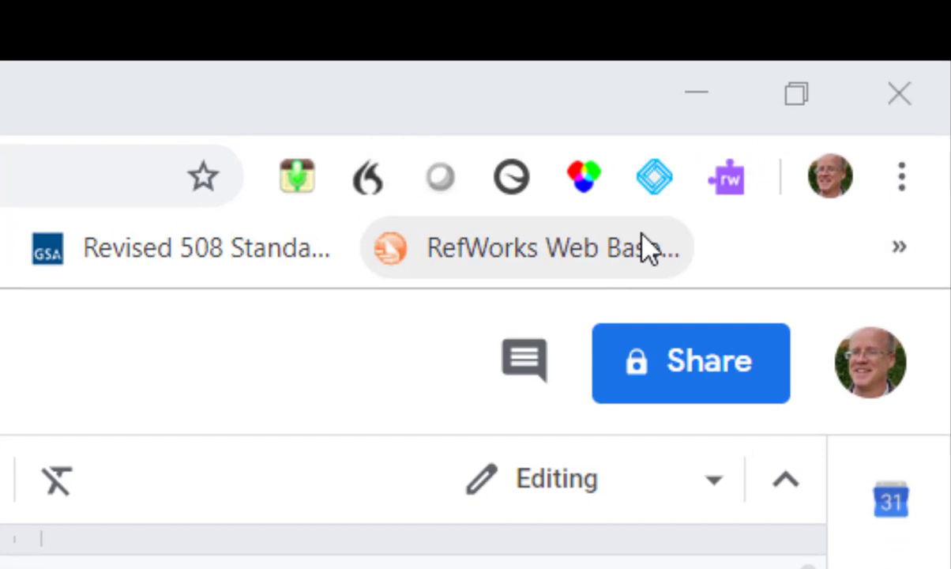
pyautogui.moveTo(738, 208)
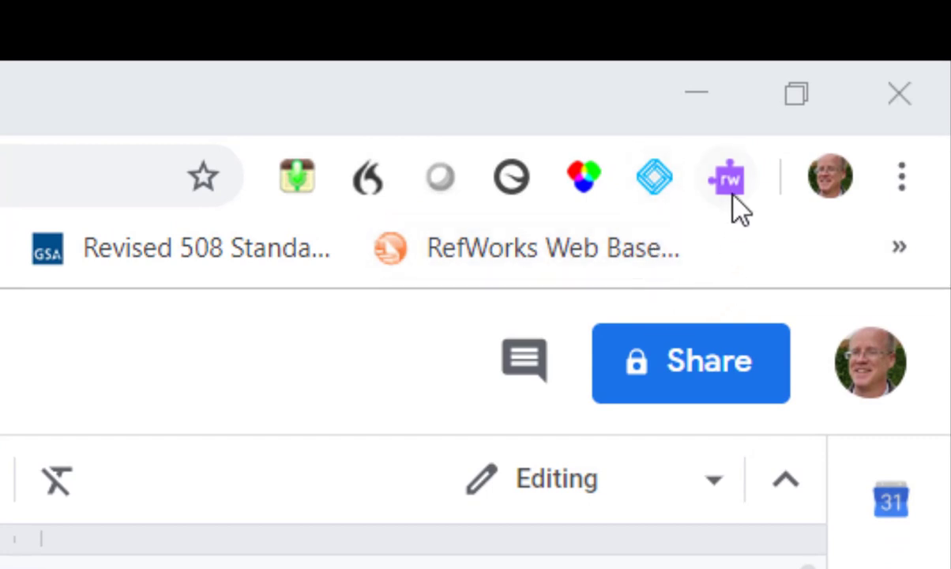
pyautogui.moveTo(654, 177)
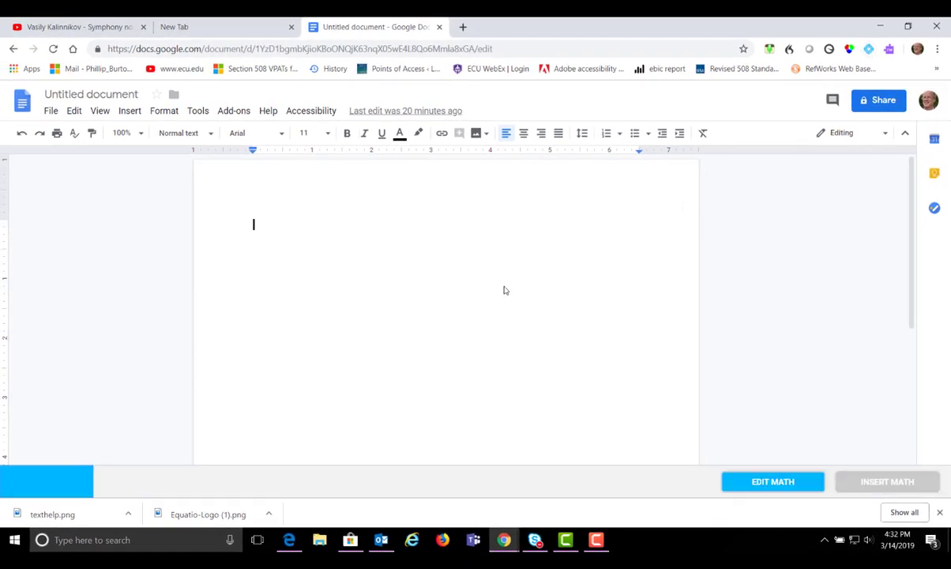
# Expand the Equatio toolbar to reveal its full set of math input tools
pyautogui.click(44, 481)
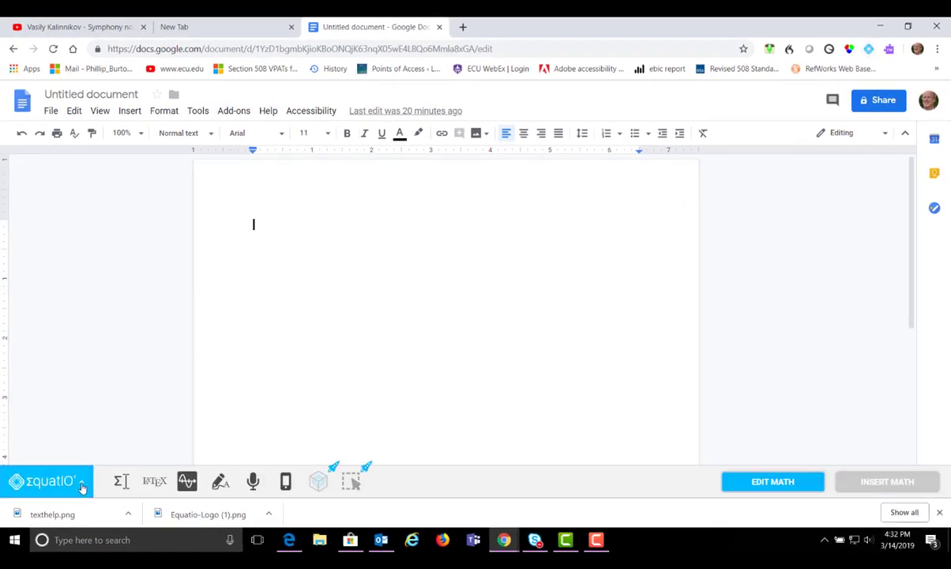
pyautogui.moveTo(471, 483)
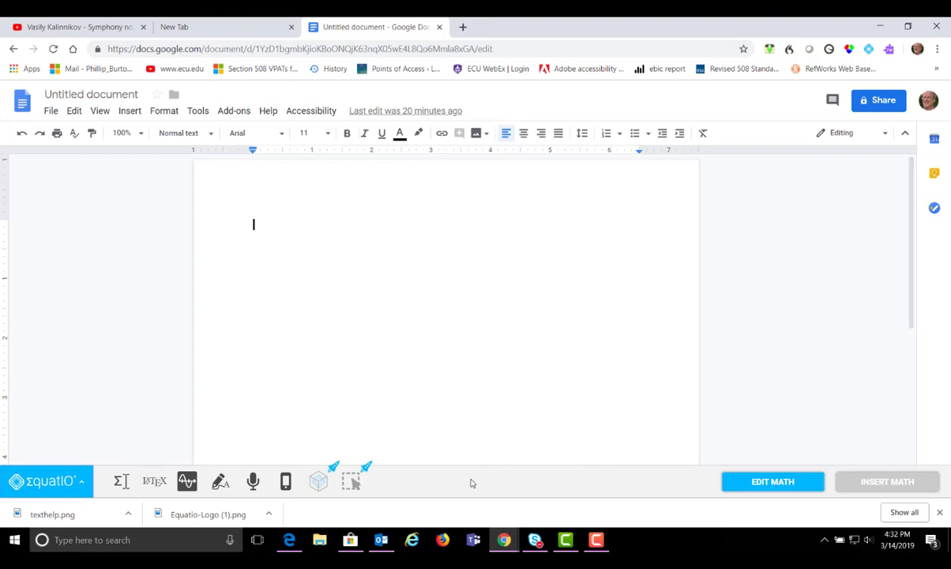
pyautogui.moveTo(318, 480)
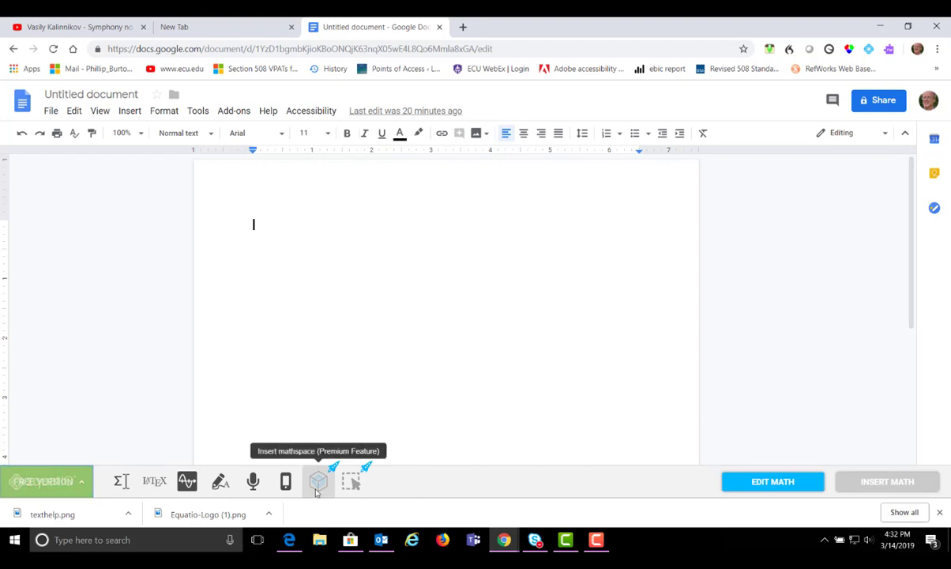
pyautogui.moveTo(351, 481)
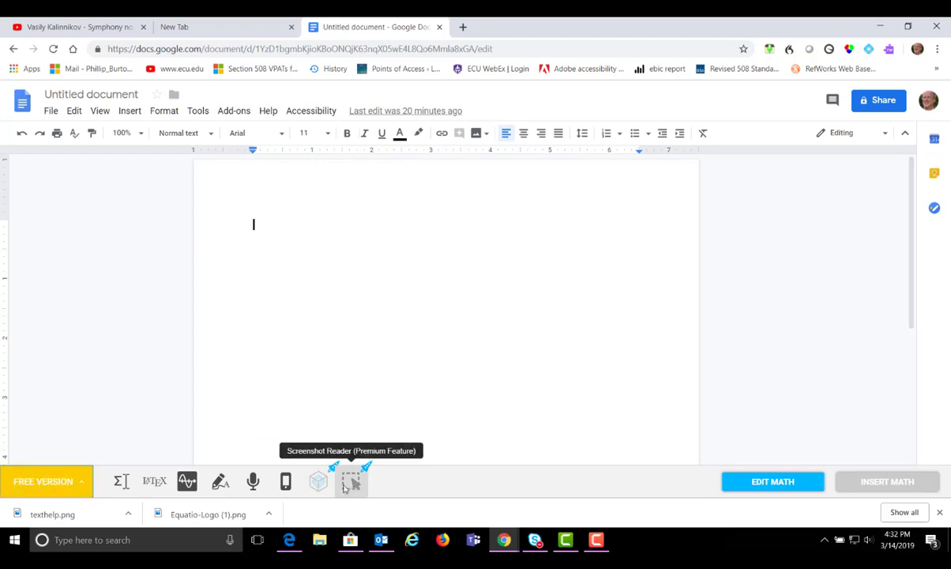
pyautogui.moveTo(319, 481)
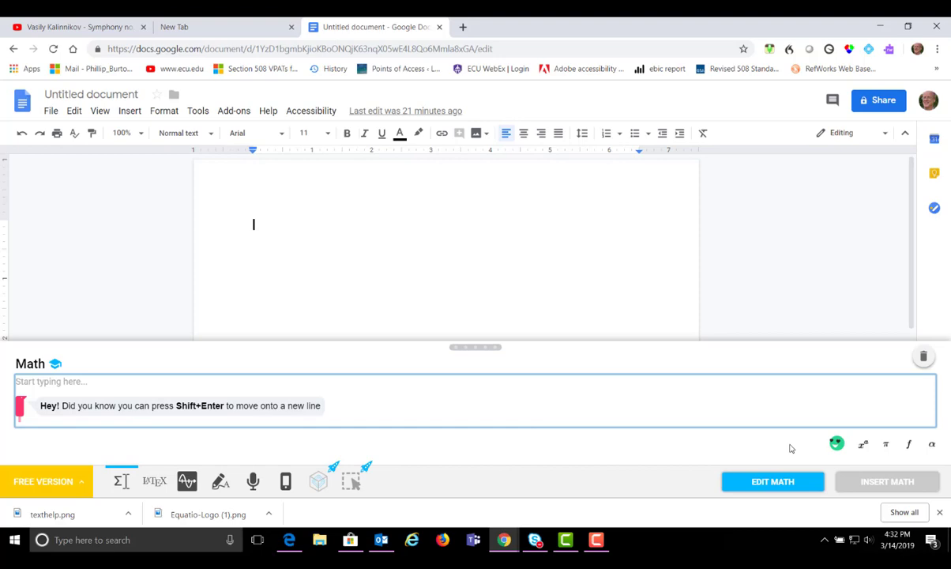
pyautogui.moveTo(863, 444)
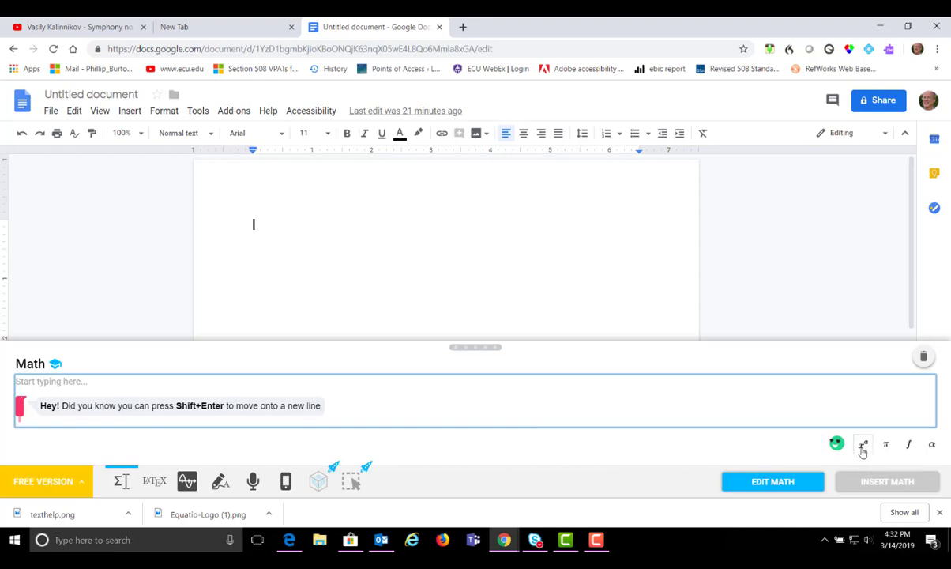
# Add a subscript template after the typed 3 using the x^a formatting palette
pyautogui.click(863, 443)
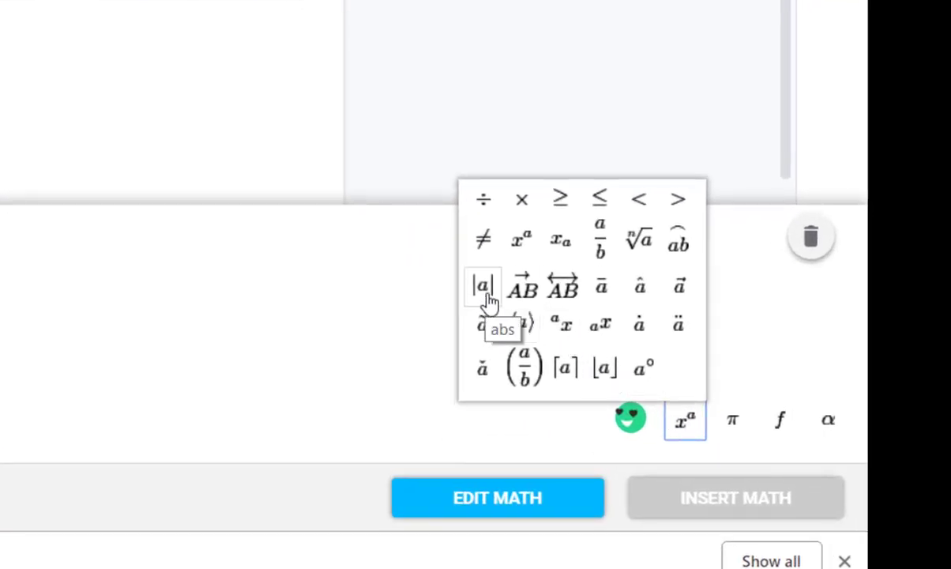
pyautogui.moveTo(640, 319)
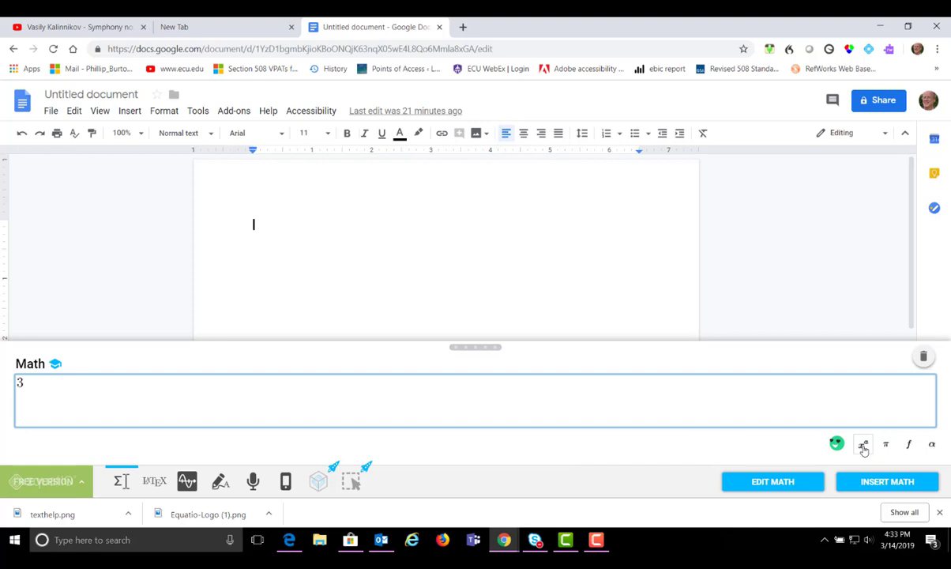
pyautogui.click(863, 442)
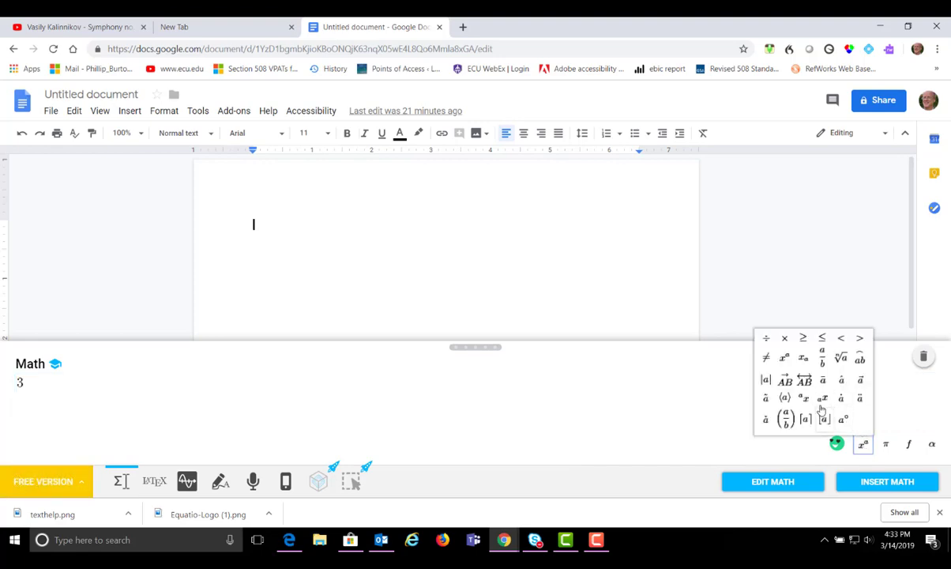
pyautogui.moveTo(823, 398)
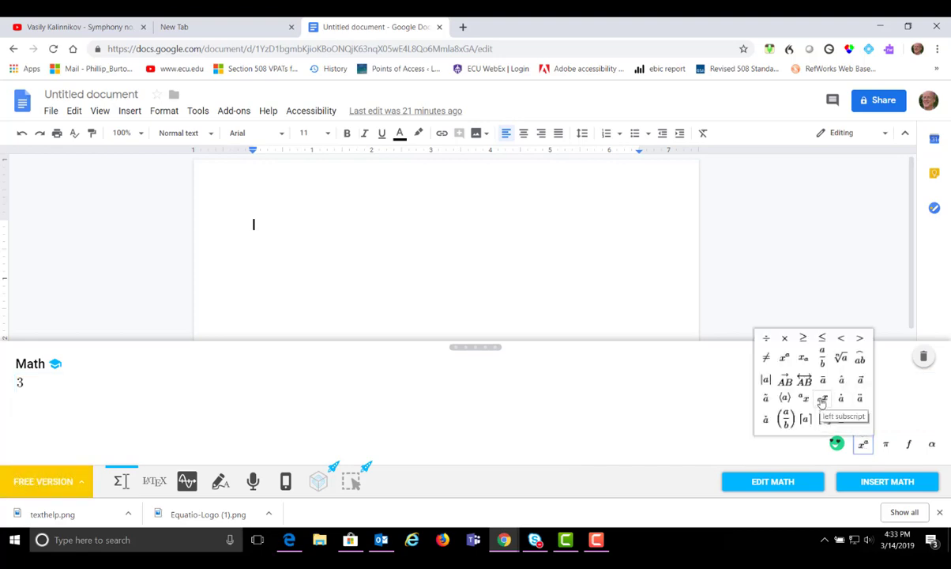
pyautogui.click(824, 398)
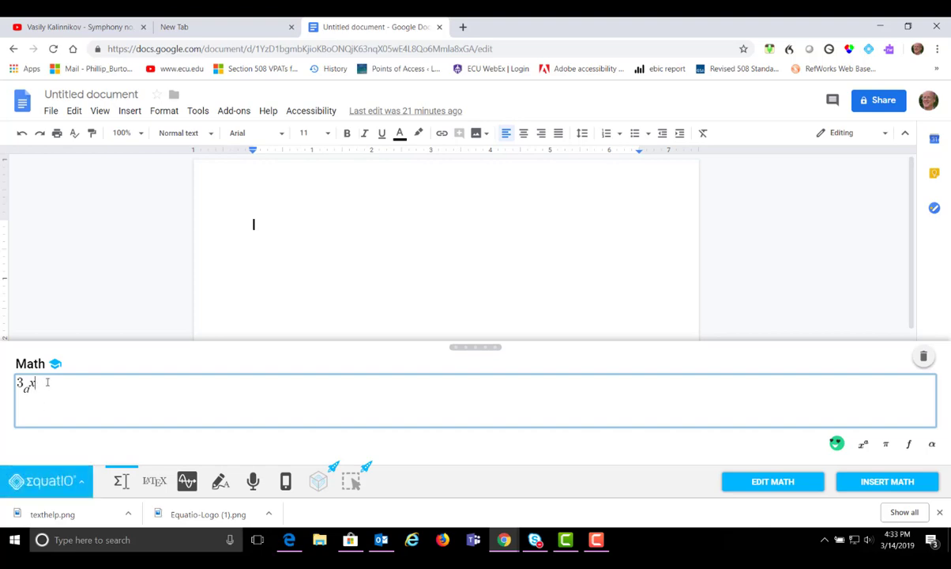
pyautogui.moveTo(190, 390)
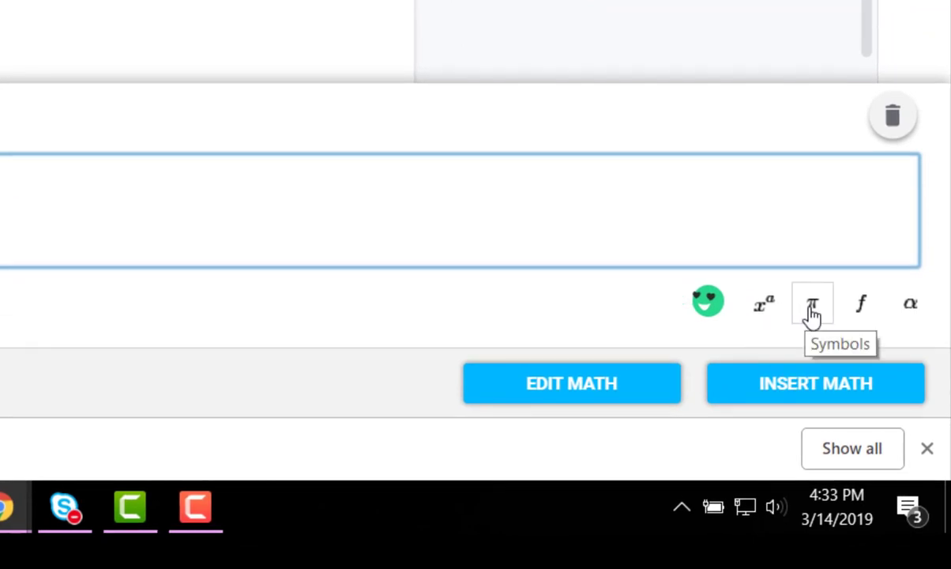
# Browse the Symbols, Formulas and Greek letter palettes without changing 3 sub a x
pyautogui.click(812, 303)
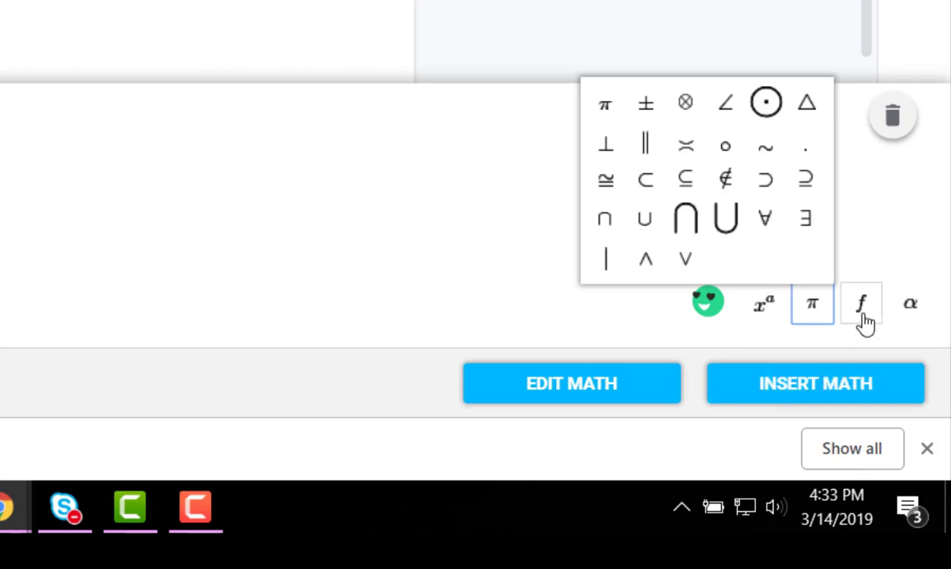
pyautogui.click(861, 304)
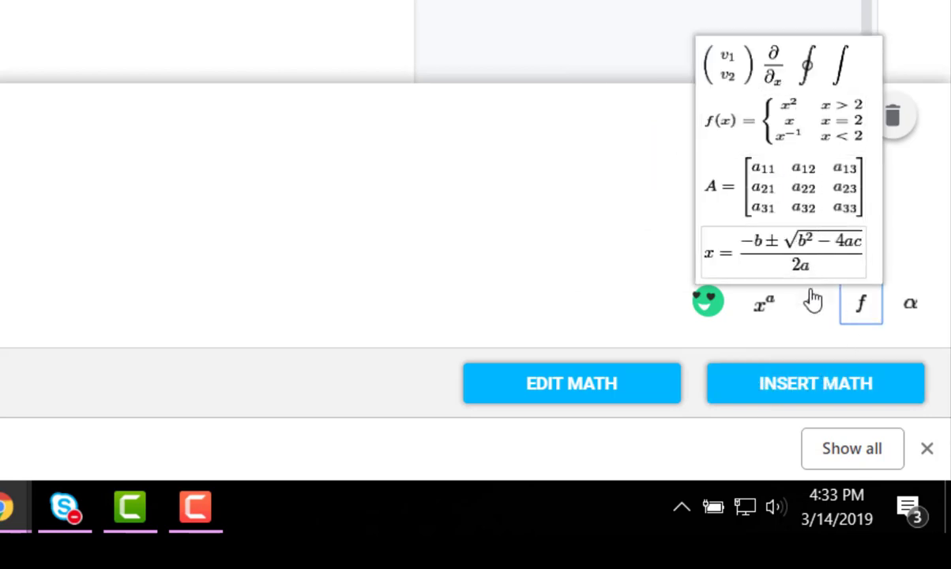
pyautogui.click(910, 304)
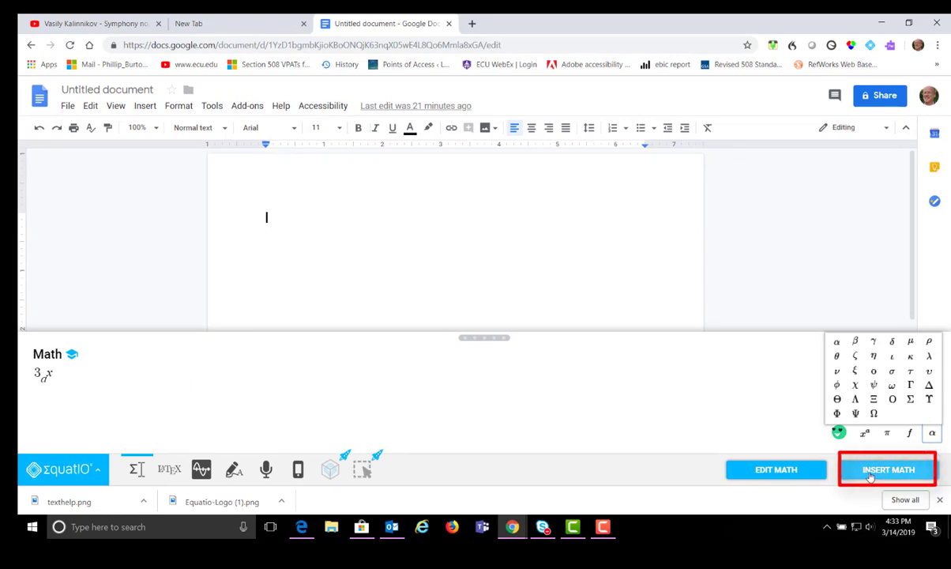
# Insert 3 sub a x into the document with alt text '3 sub a x'
pyautogui.click(888, 469)
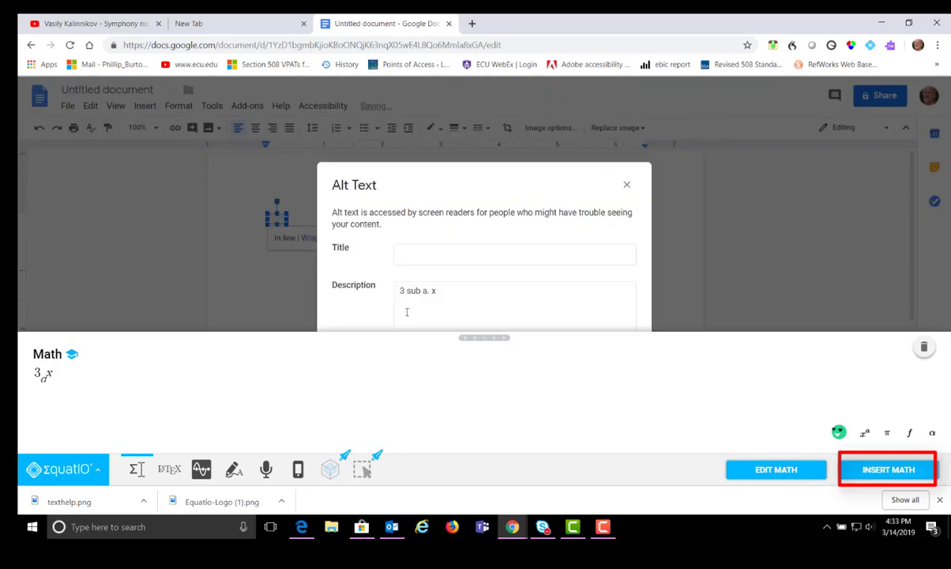
pyautogui.click(888, 469)
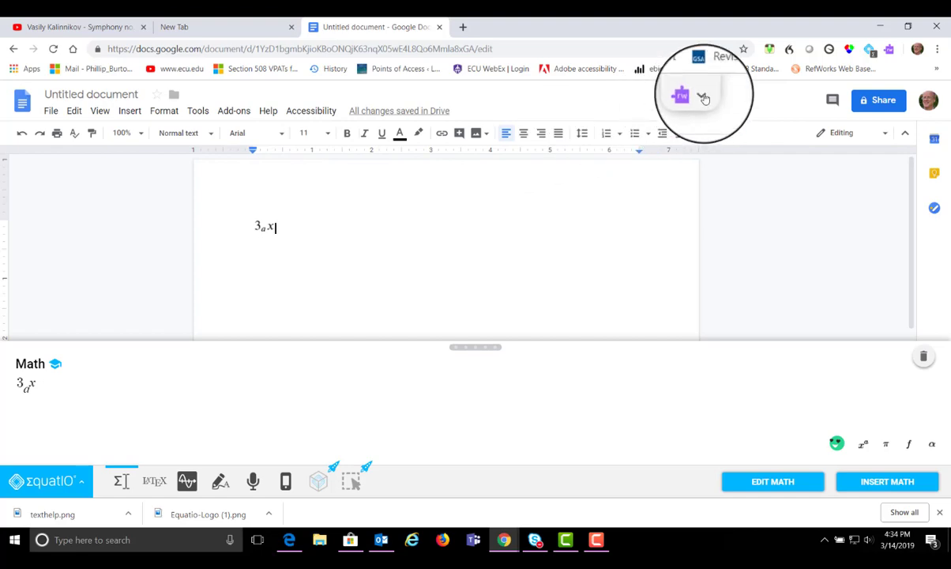
pyautogui.click(681, 95)
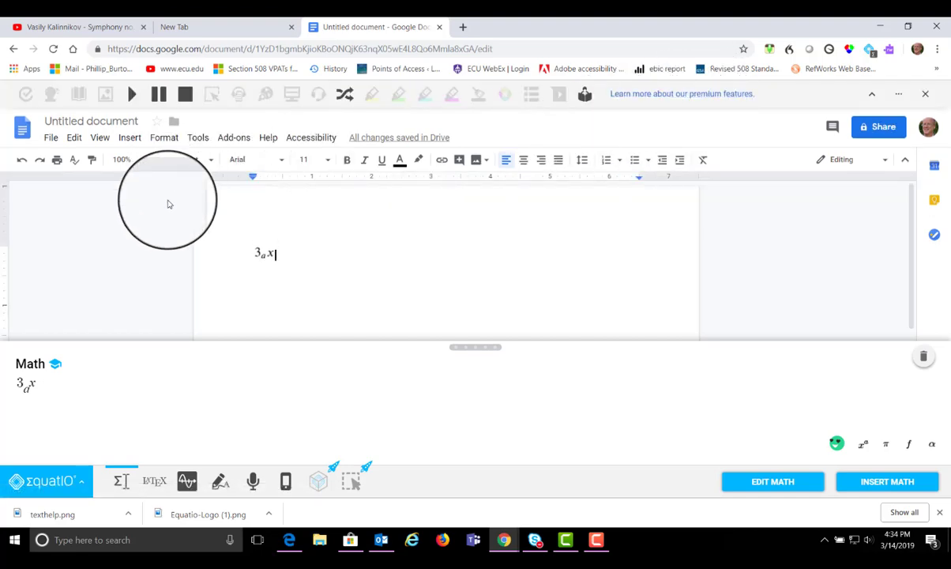
pyautogui.click(886, 481)
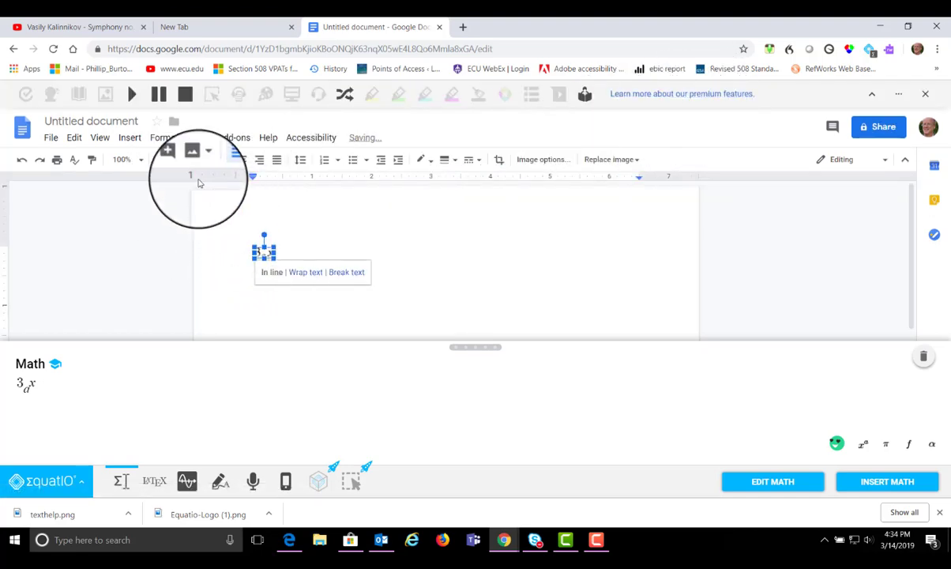
pyautogui.moveTo(132, 95)
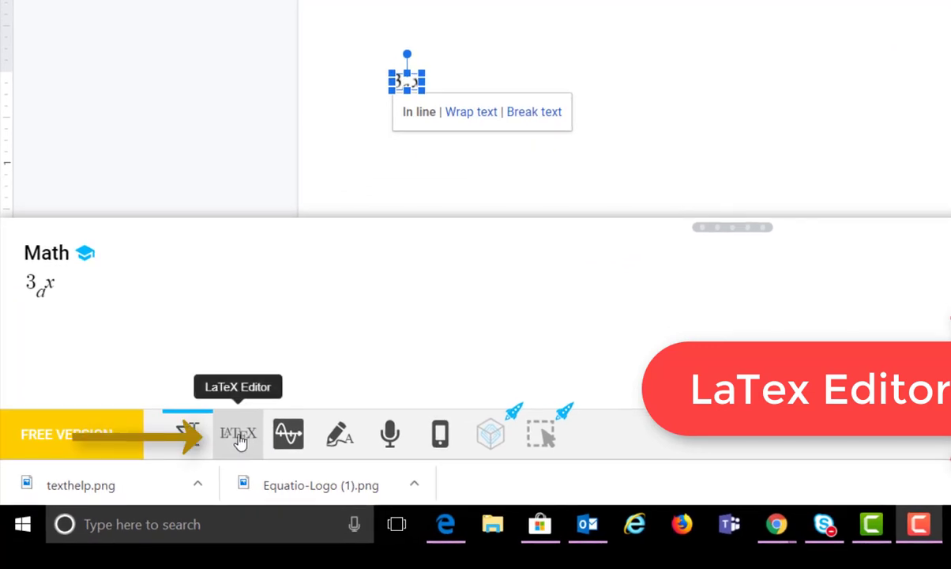
# View the equation's LaTeX source 3{_{a}x} in the LaTeX editor
pyautogui.click(237, 433)
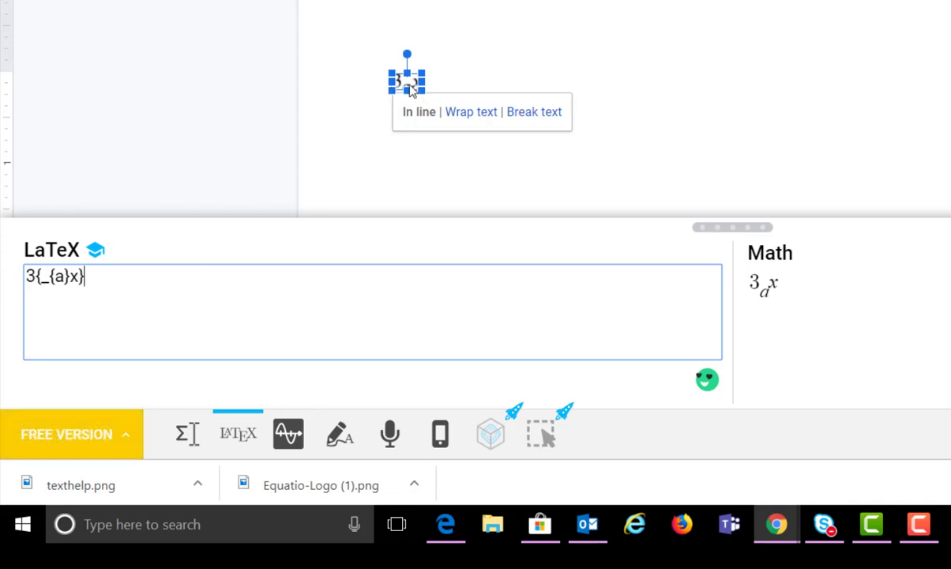
pyautogui.moveTo(424, 98)
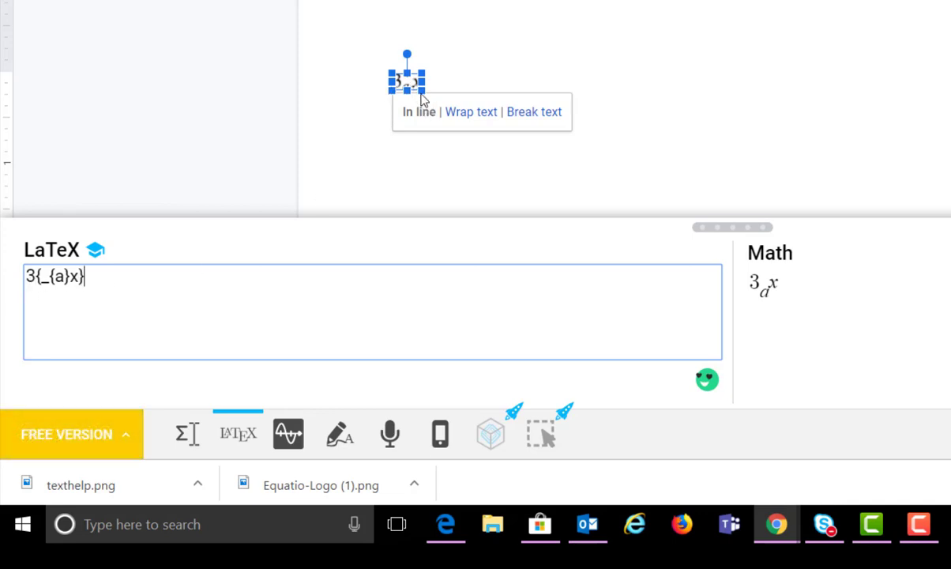
pyautogui.moveTo(188, 303)
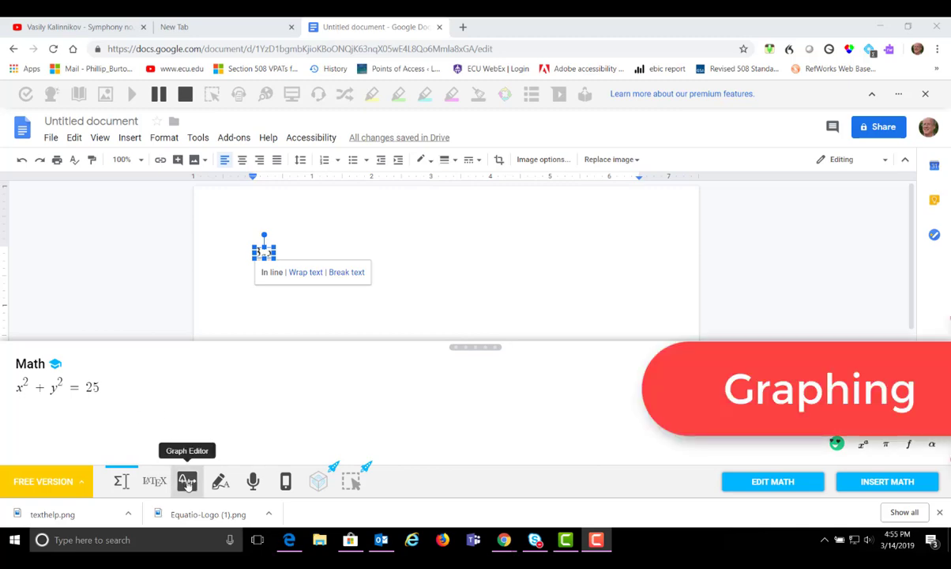
# Insert the circle graph x²+y²=25 from the Graph Editor into the document
pyautogui.click(188, 480)
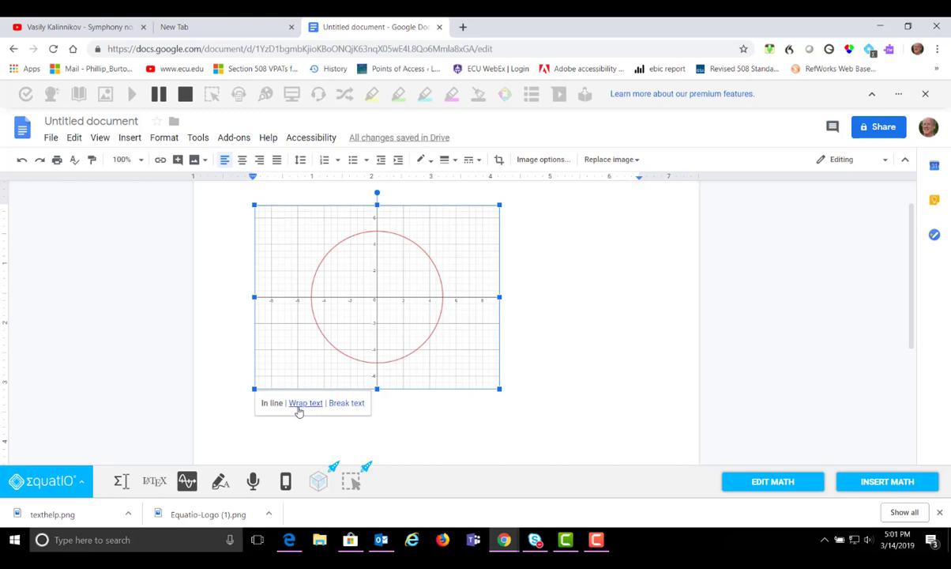
pyautogui.moveTo(509, 386)
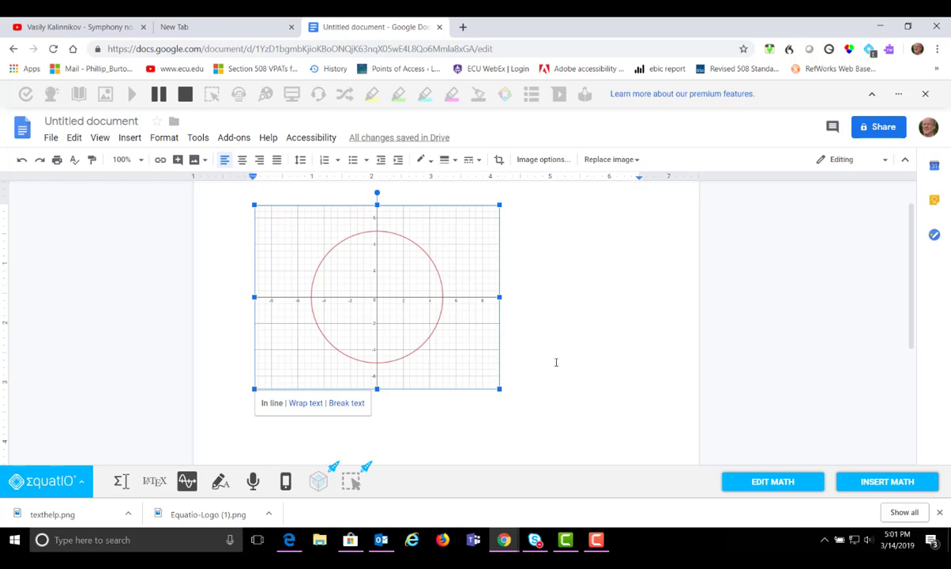
pyautogui.moveTo(462, 354)
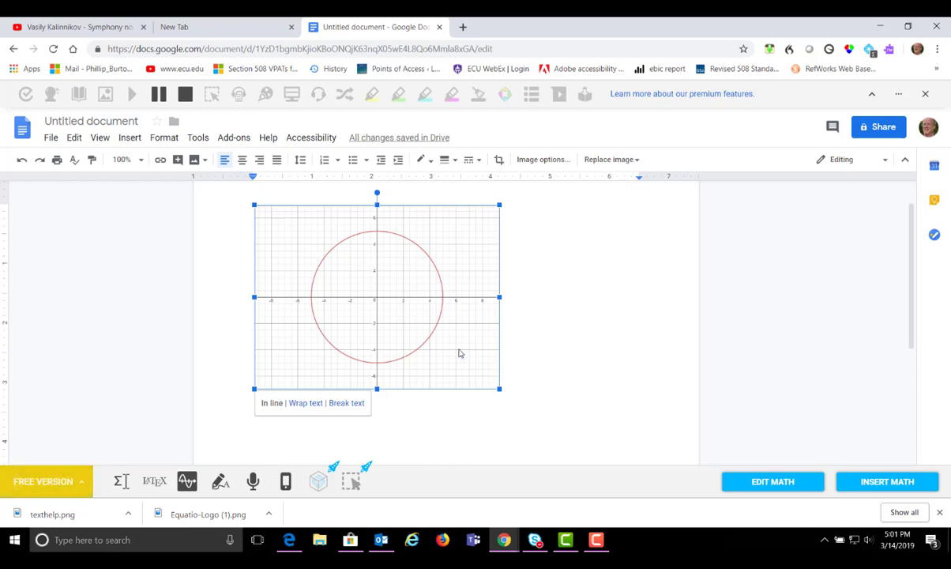
# Delete the circle graph and handwrite A²−b³=√z so it converts to typed math
pyautogui.press('Delete')
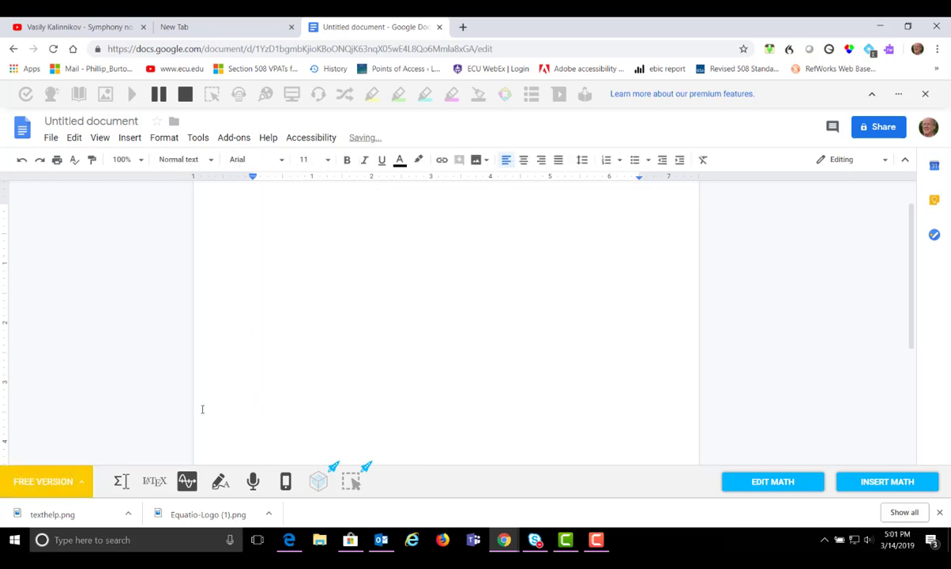
pyautogui.click(220, 481)
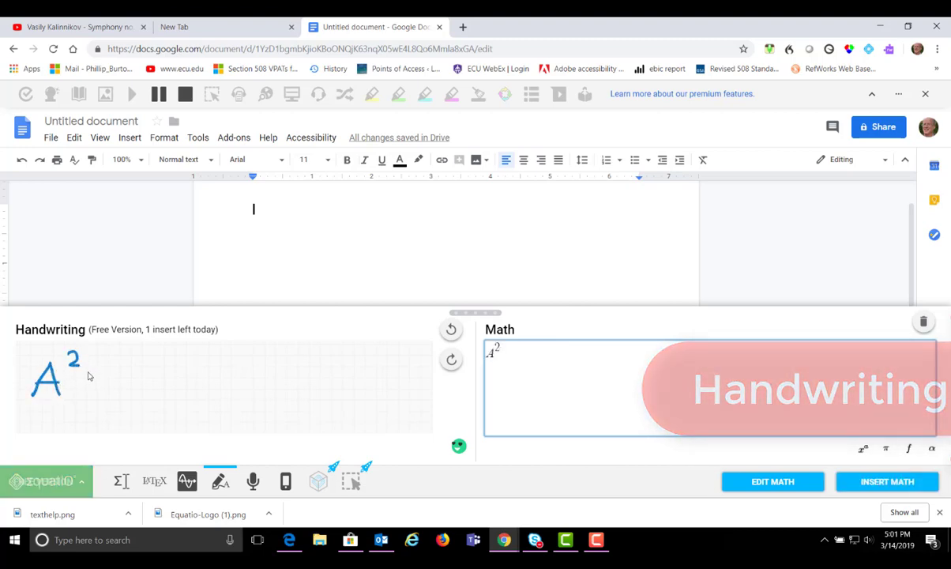
pyautogui.moveTo(95, 379); pyautogui.dragTo(146, 395)
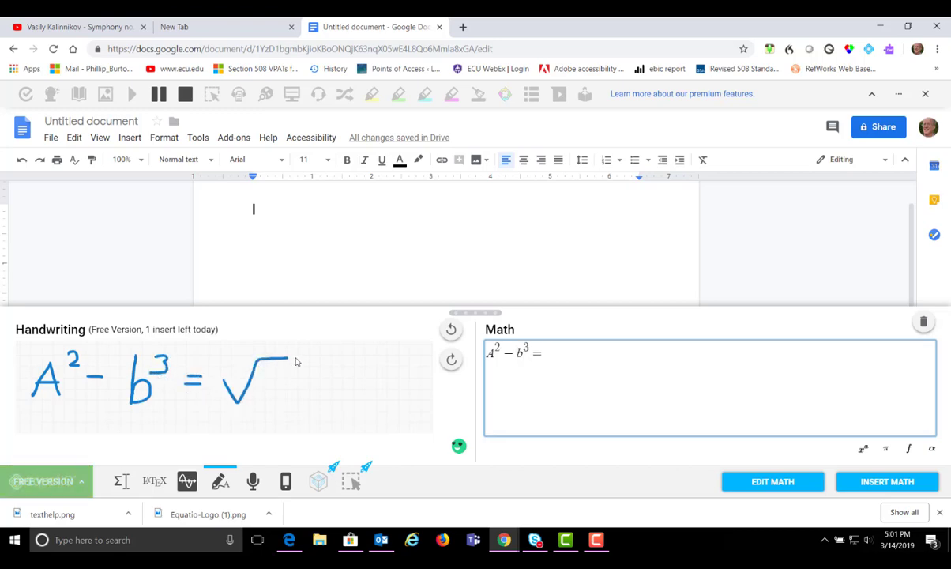
pyautogui.moveTo(282, 367); pyautogui.dragTo(265, 395)
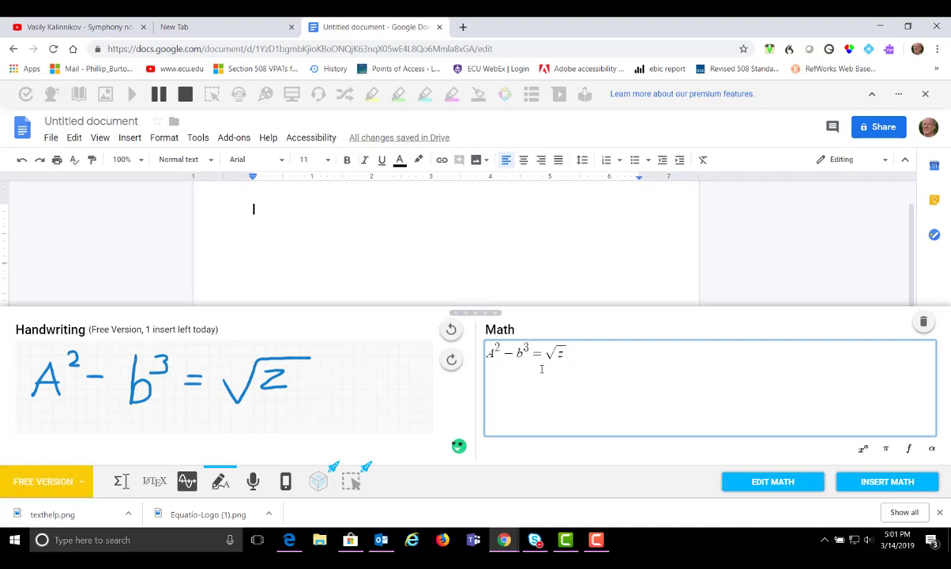
pyautogui.moveTo(411, 367)
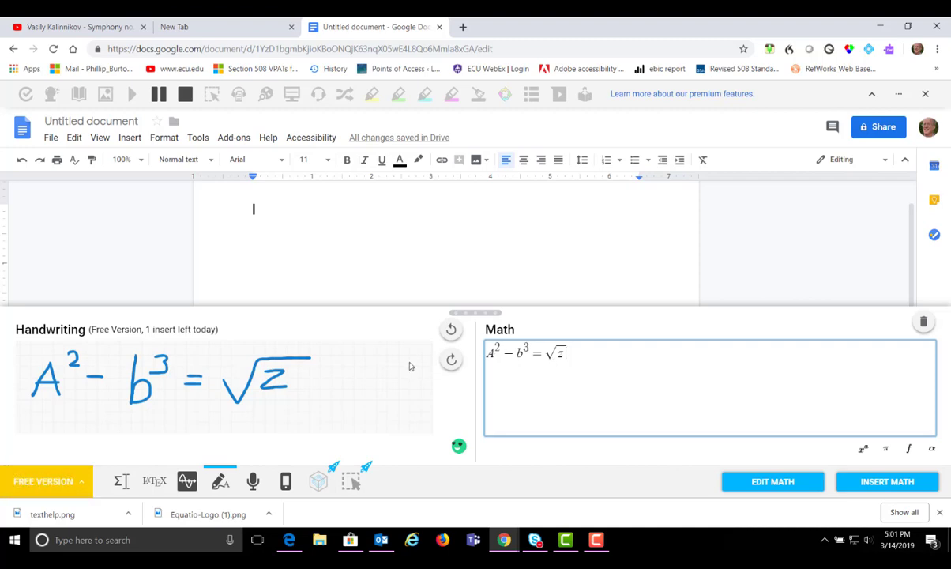
pyautogui.moveTo(581, 371)
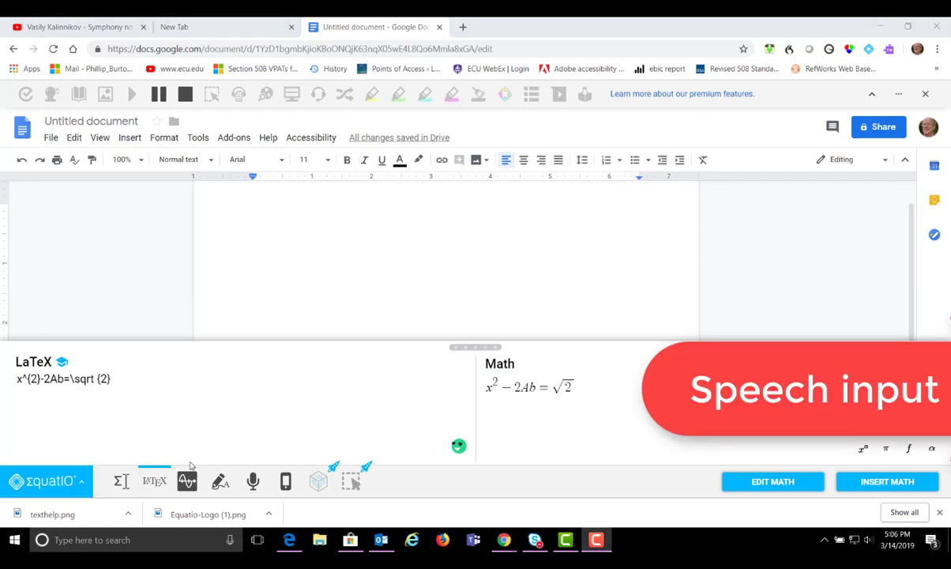
pyautogui.moveTo(253, 480)
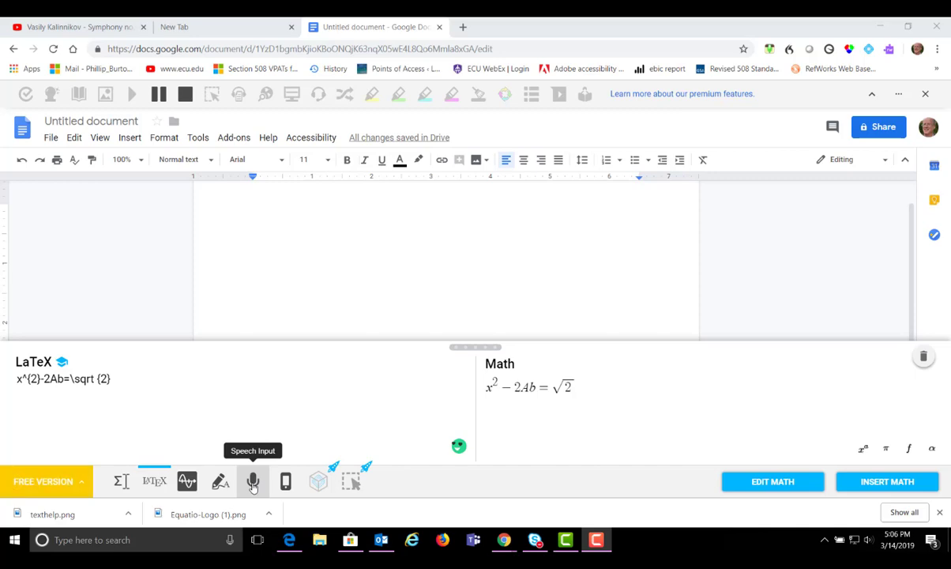
# Switch to speech input and clear the old expression from the math preview
pyautogui.click(253, 480)
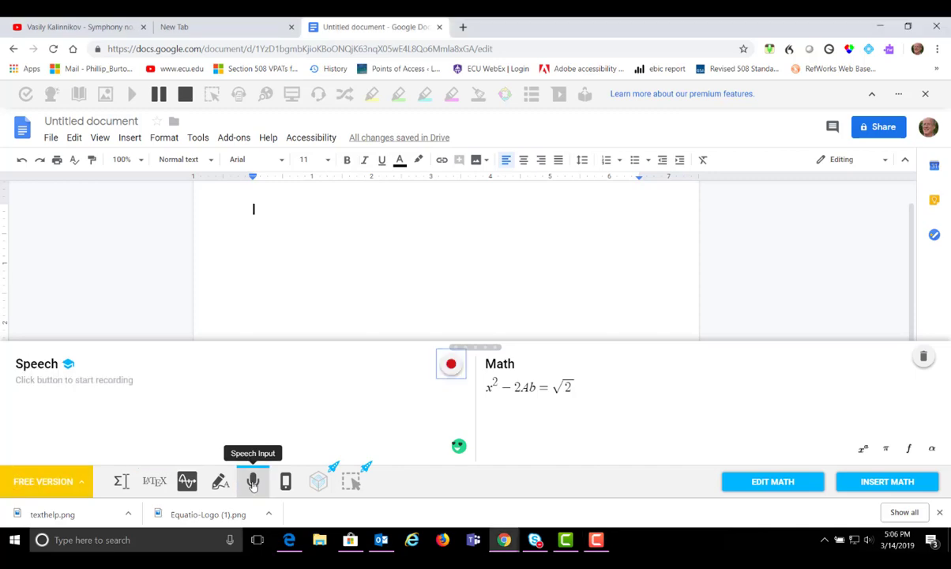
pyautogui.moveTo(452, 363)
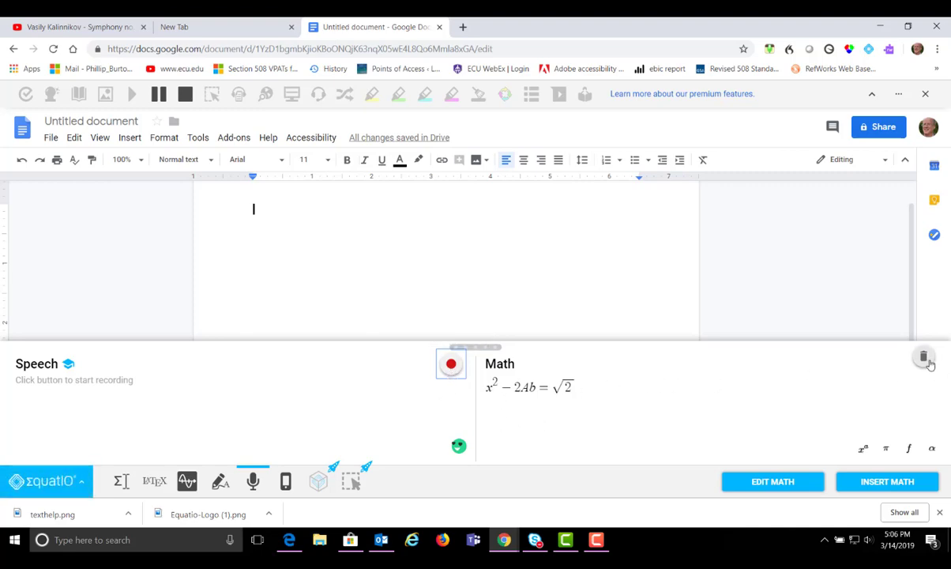
pyautogui.click(922, 357)
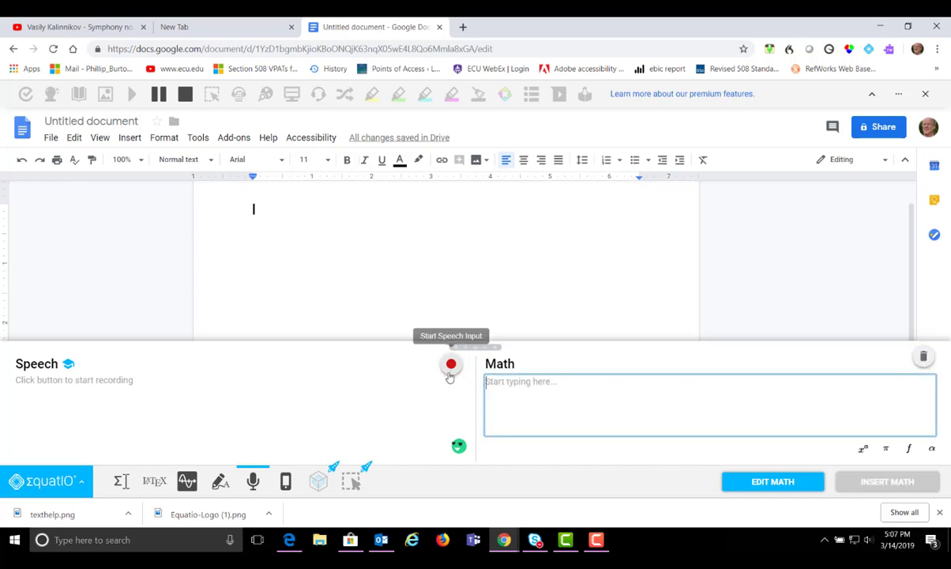
# Dictate 'a squared minus b squared equals c squared' to produce a²−b²=c²
pyautogui.click(452, 363)
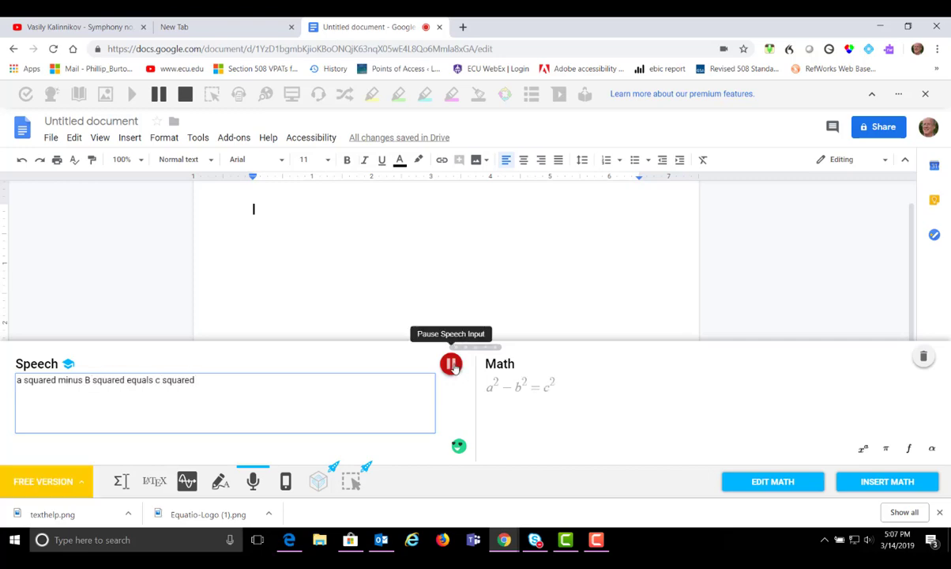
pyautogui.click(452, 364)
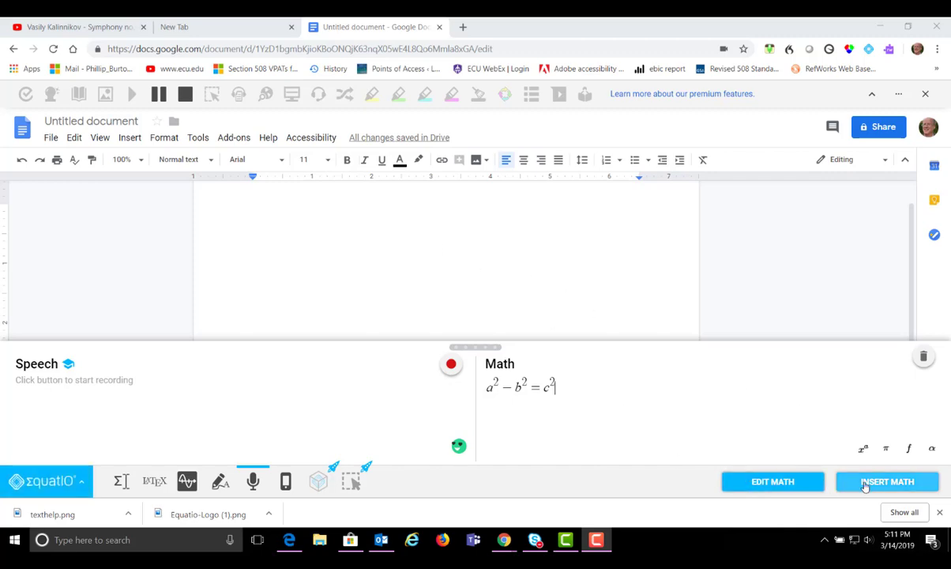
# Insert the dictated a²−b²=c² equation into the document and select it
pyautogui.click(887, 480)
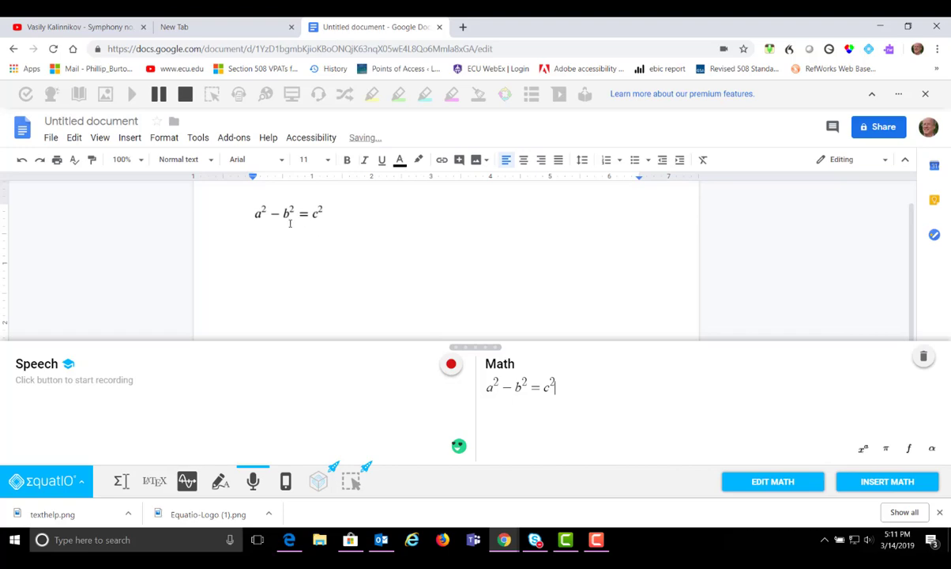
pyautogui.click(287, 213)
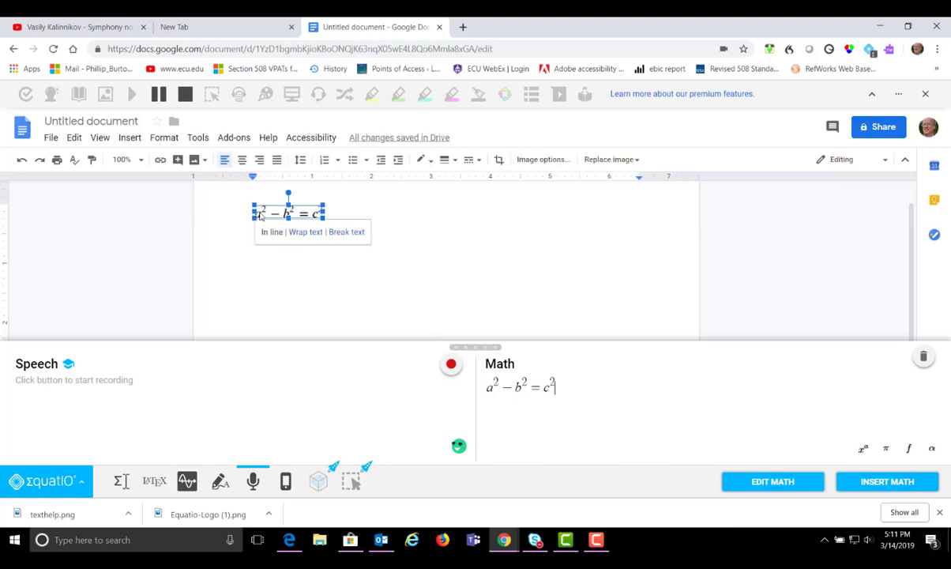